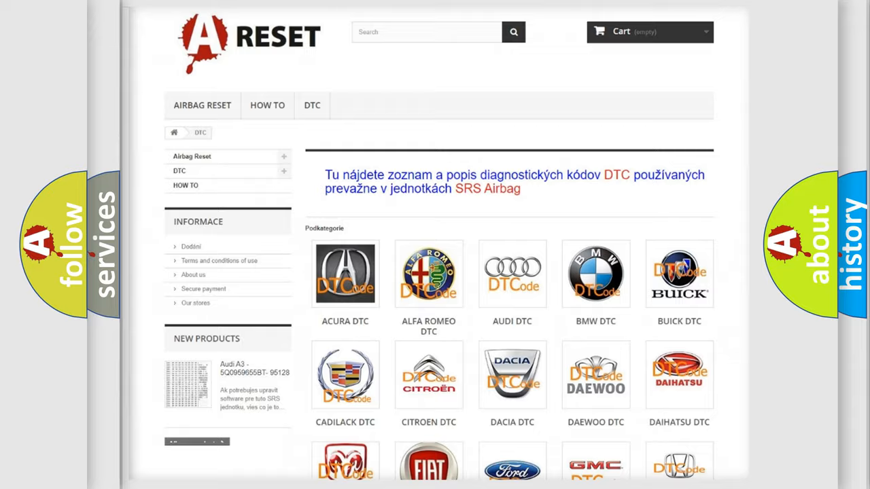
Open the Jeep DTC tile and scroll through its trouble code subcategories, then back to the top.
scroll(down, 3)
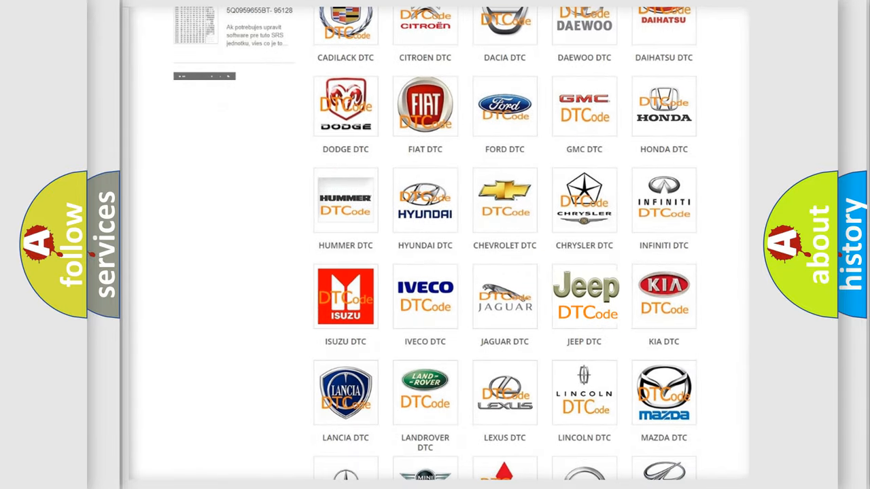
click(584, 296)
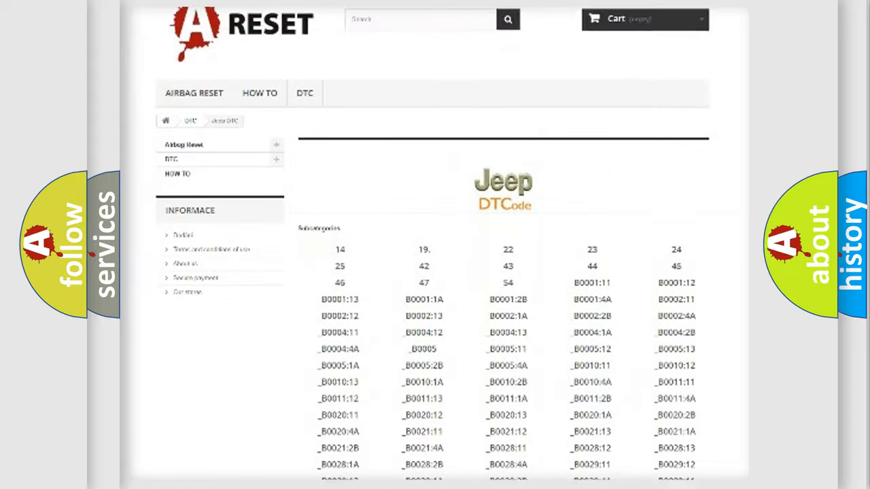
scroll(down, 3)
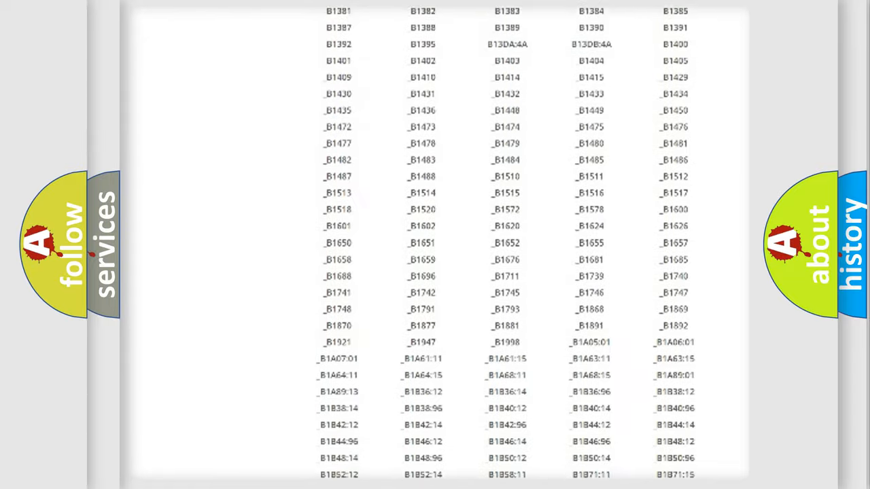
scroll(up, 3)
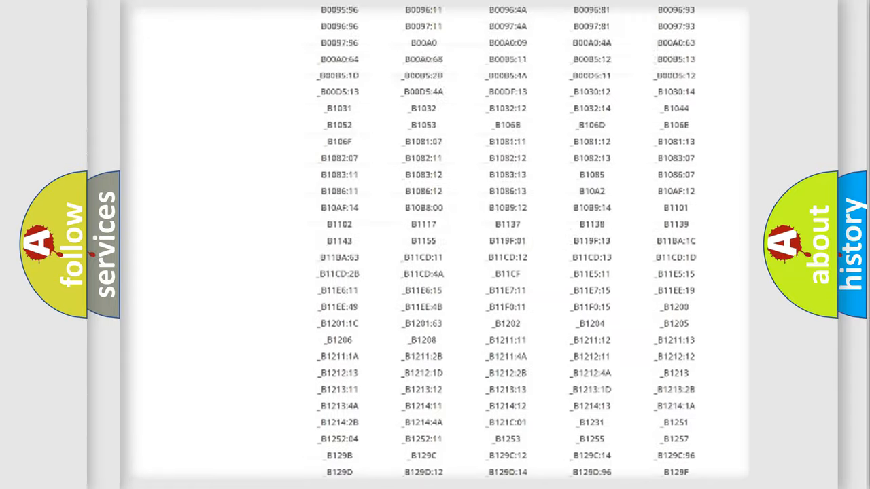
scroll(up, 3)
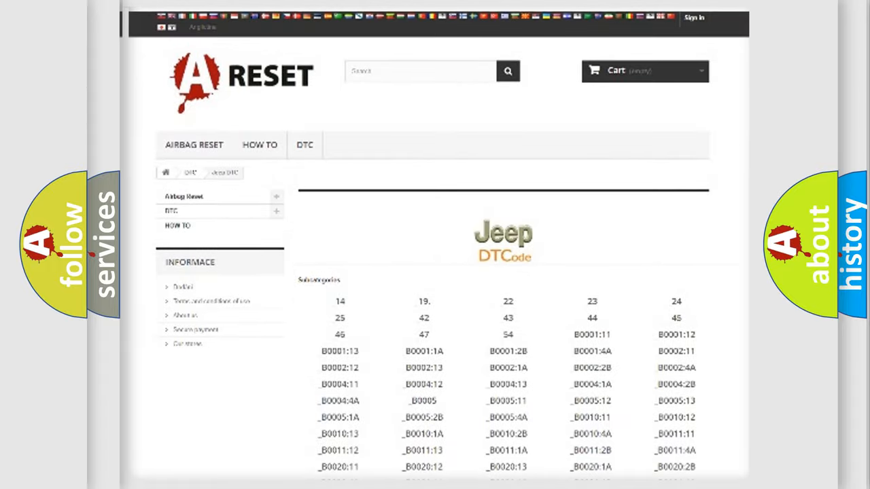